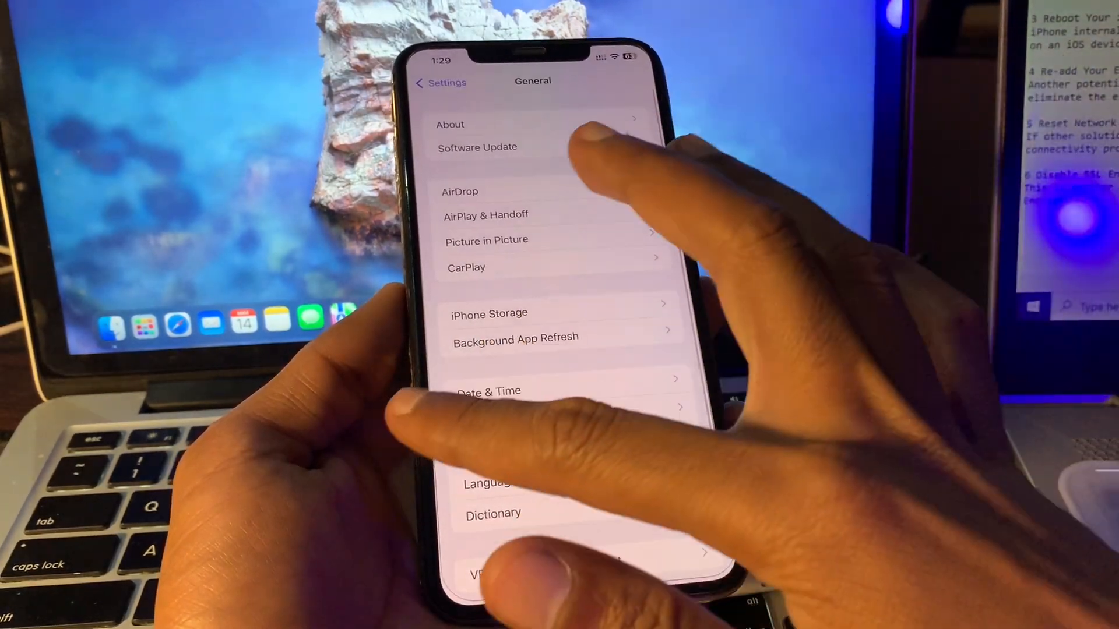
Switch off Set Automatically under General > Date & Time so date and time can be set manually
click(441, 82)
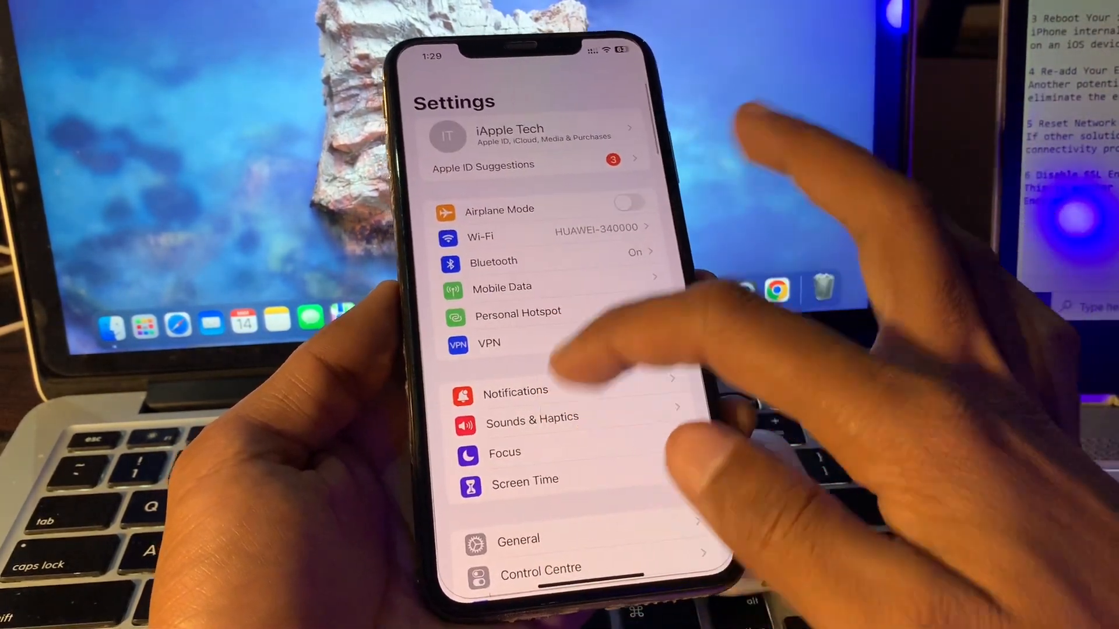
click(518, 539)
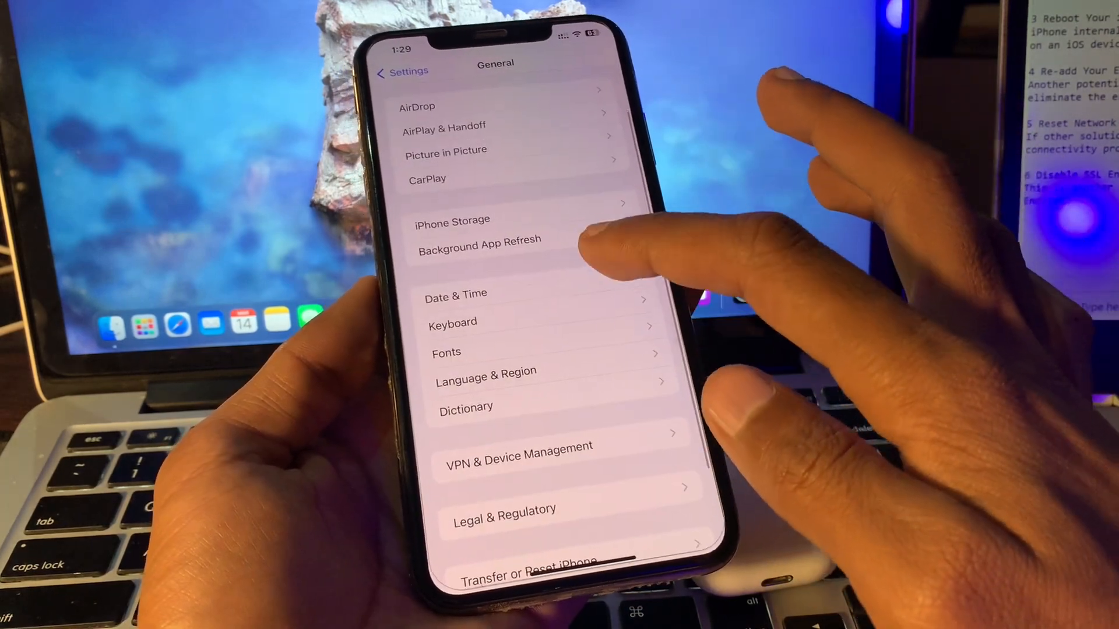
click(456, 293)
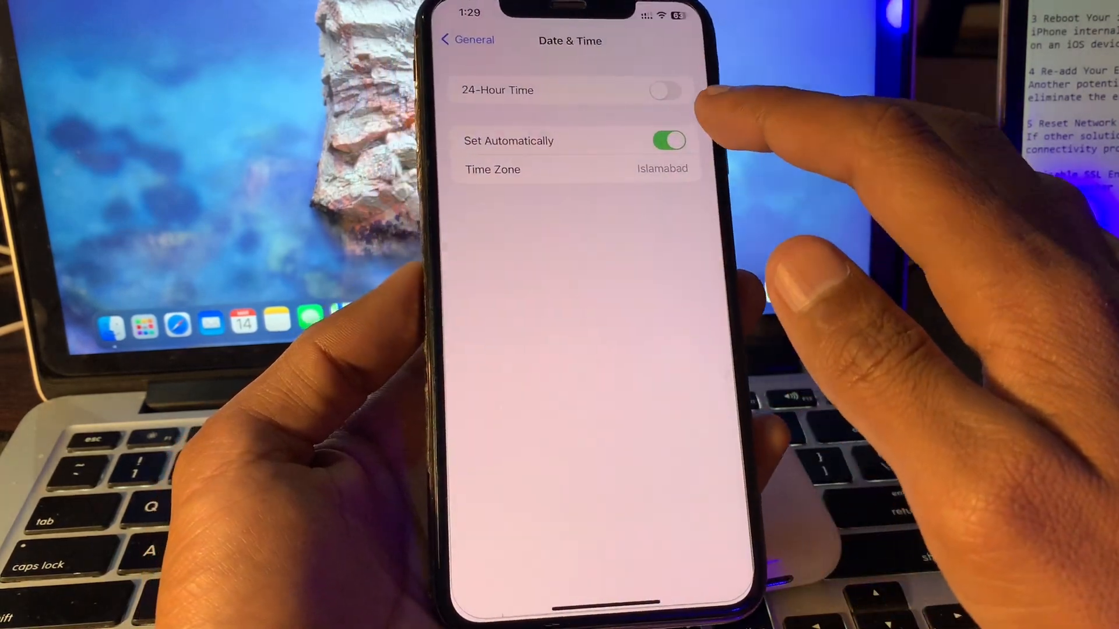
click(668, 141)
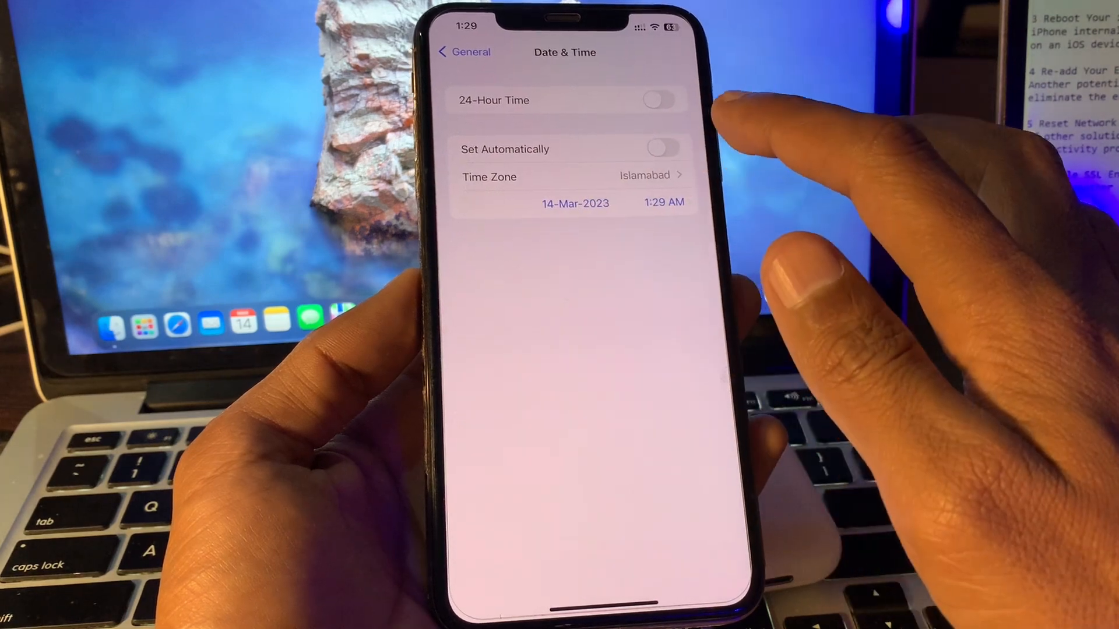
click(662, 148)
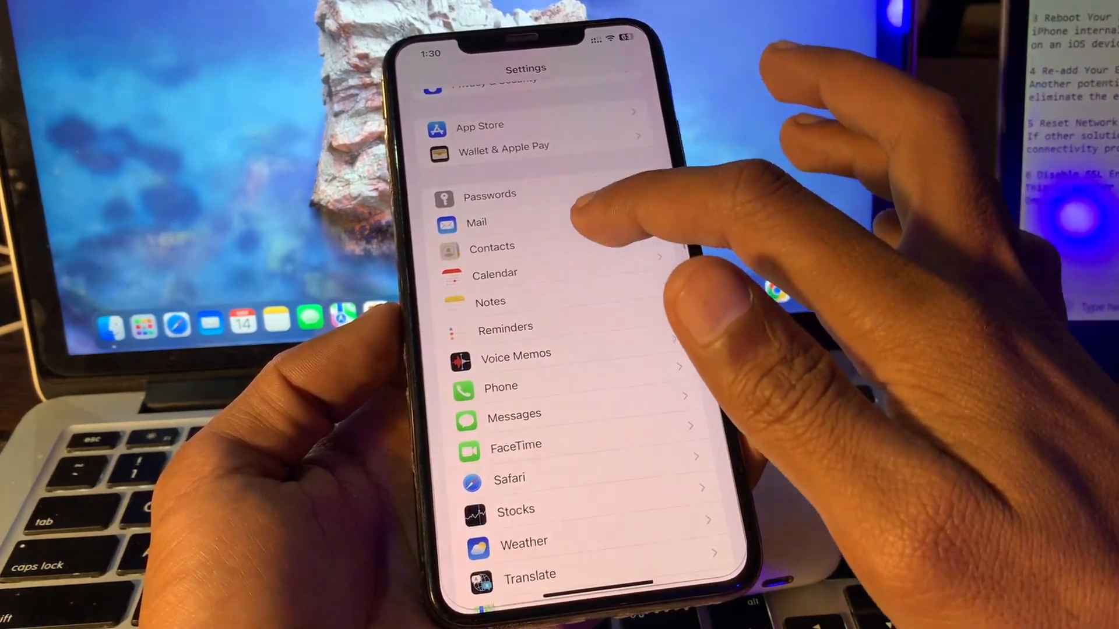
View the iCloud and Gmail accounts under Mail > Accounts, then return to the Home Screen
click(475, 222)
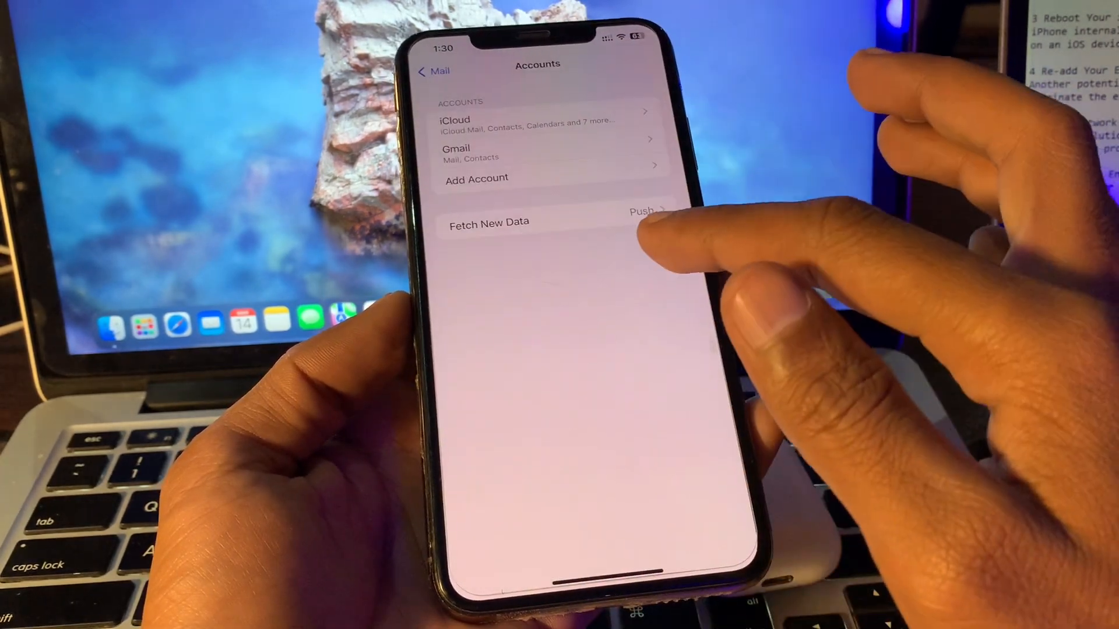
click(476, 177)
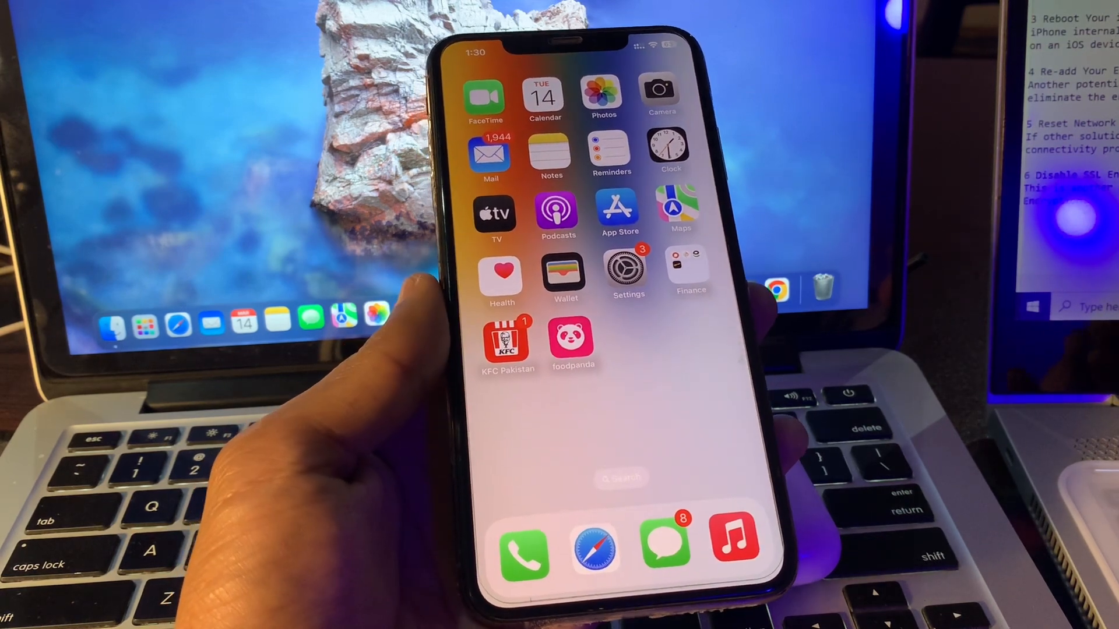
Bring up the Reset choices under General > Transfer or Reset iPhone
click(627, 269)
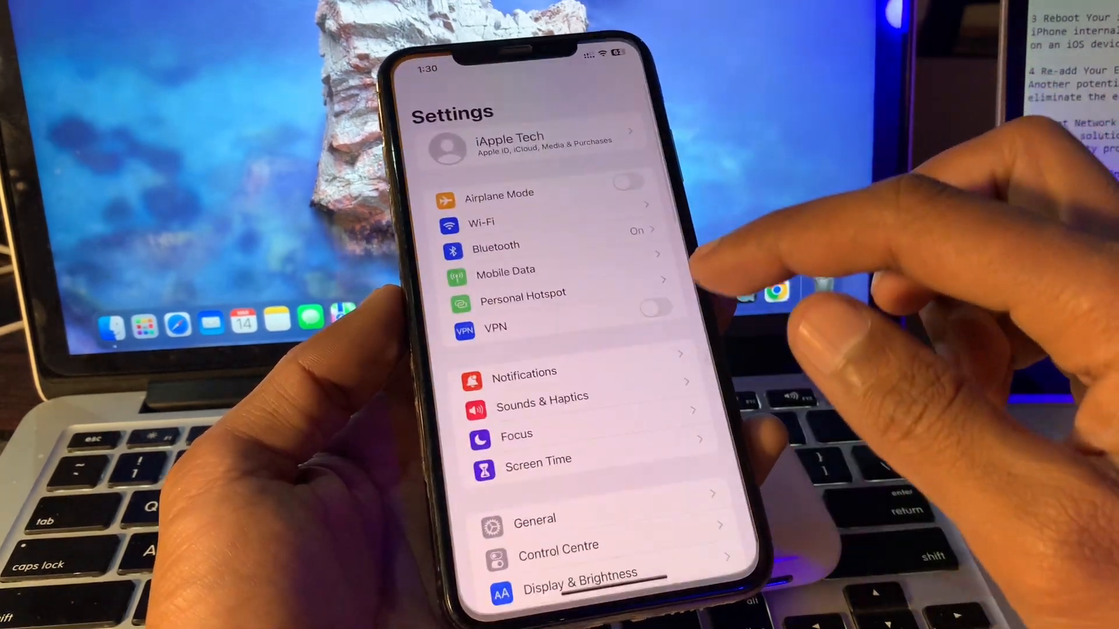
click(534, 520)
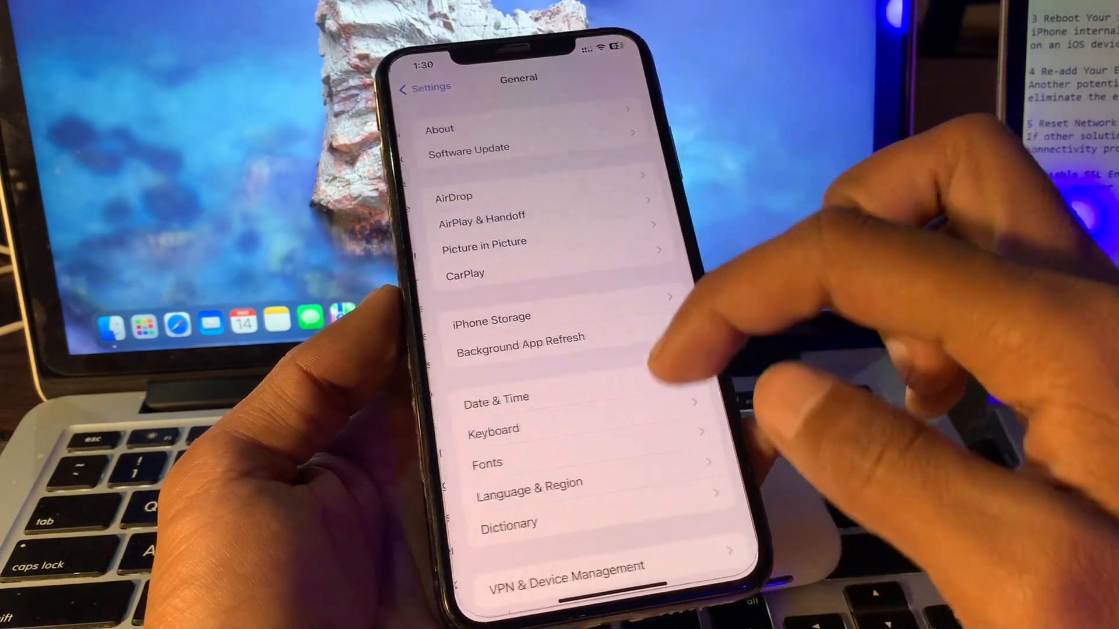
scroll(down, 3)
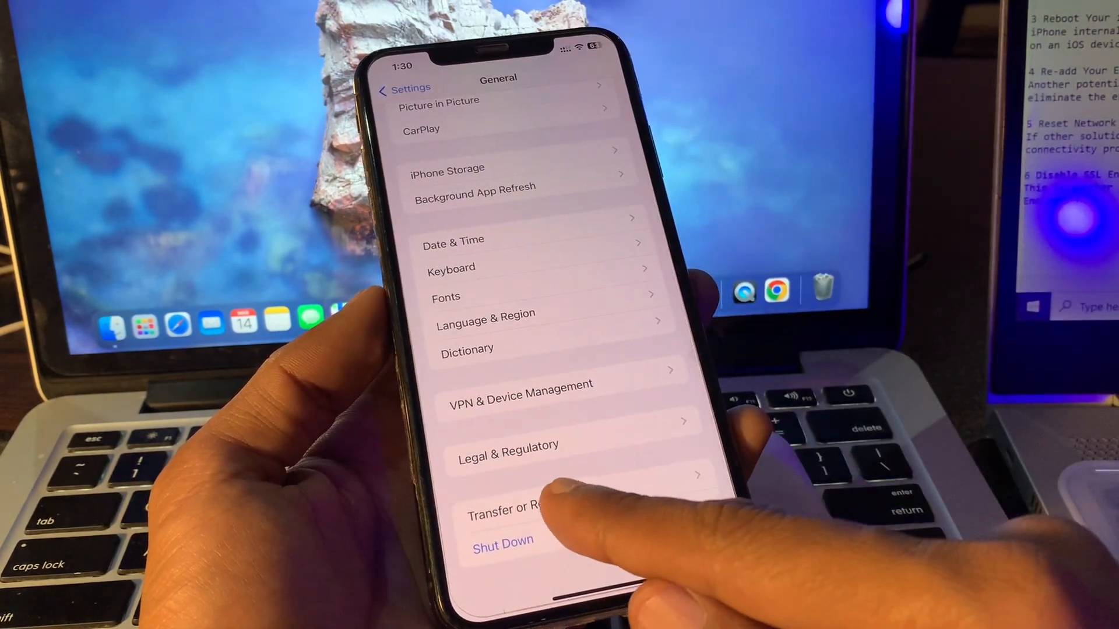
click(507, 507)
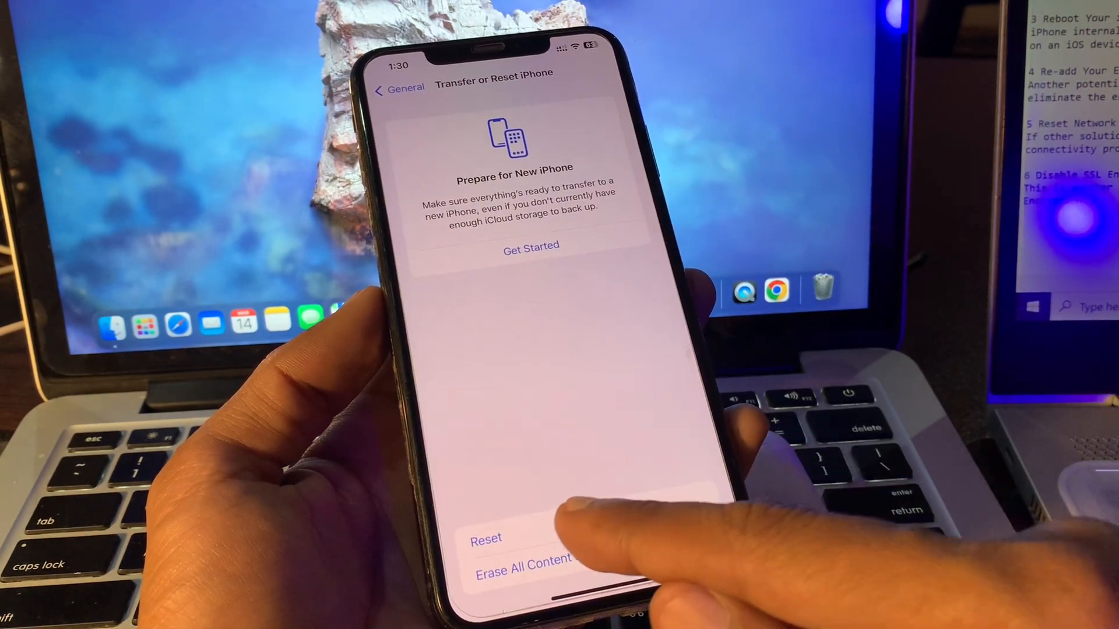
click(486, 538)
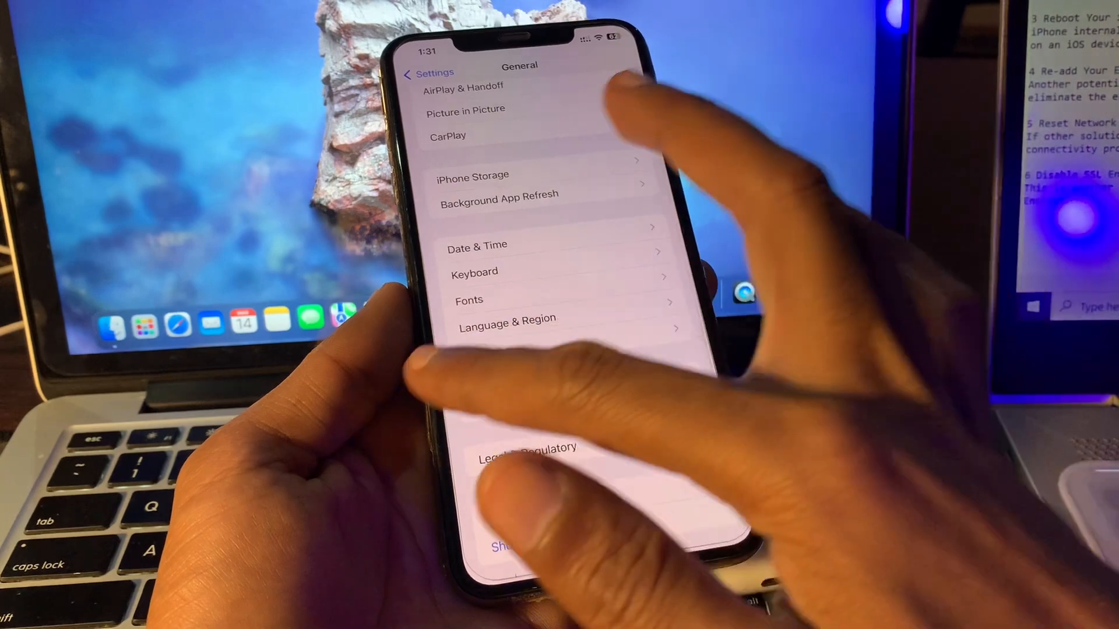
Turn off Use SSL in the Gmail account's Advanced settings so the incoming port becomes 143
click(428, 74)
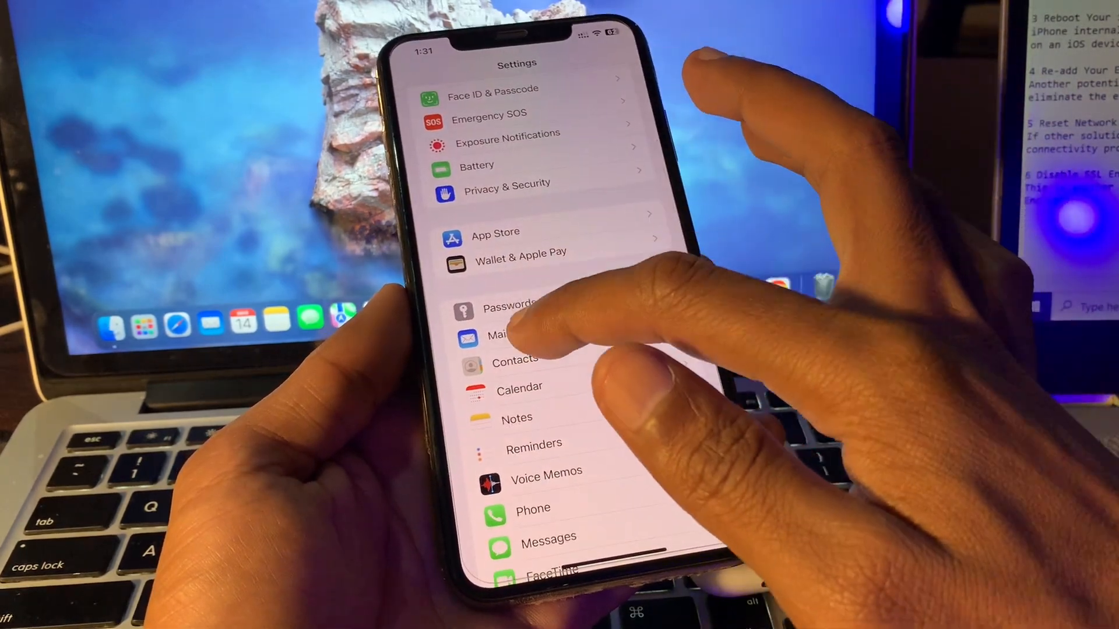
click(500, 335)
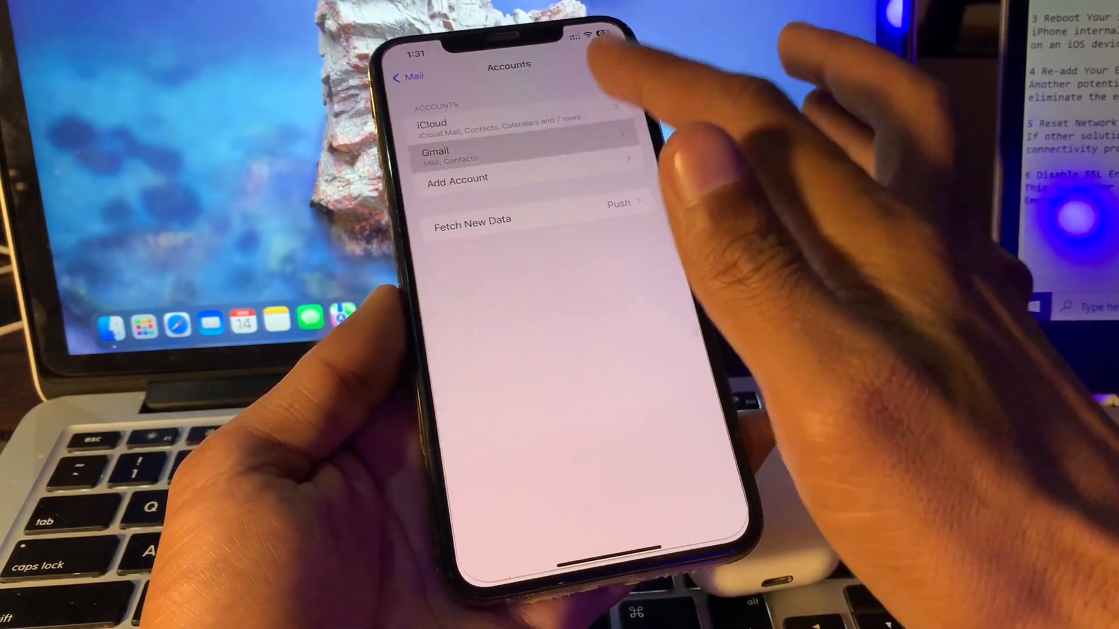
click(500, 155)
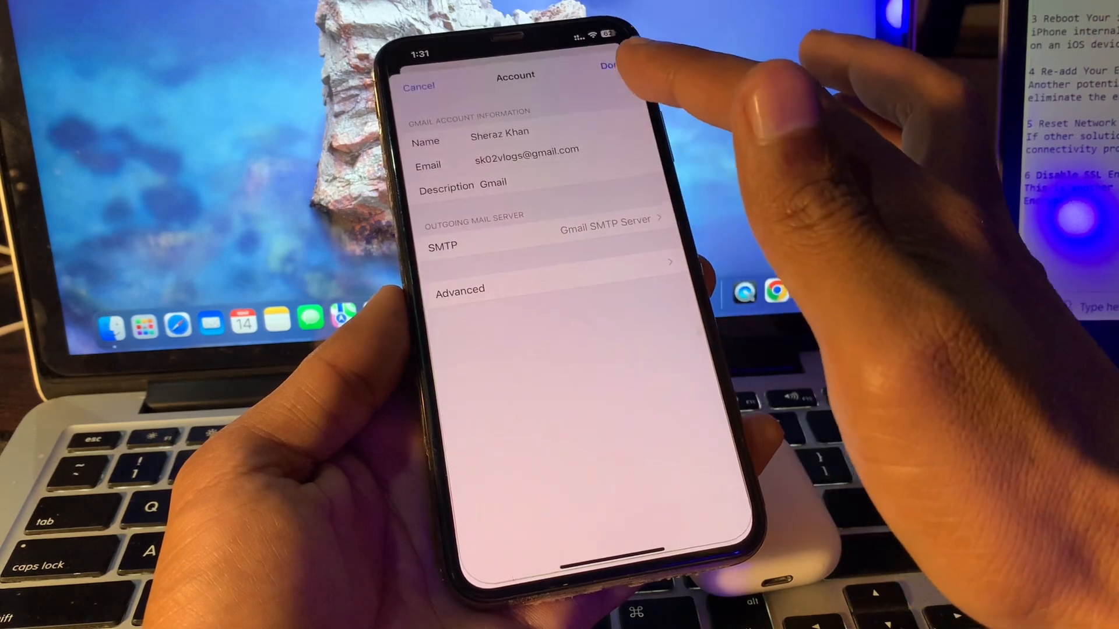
click(459, 288)
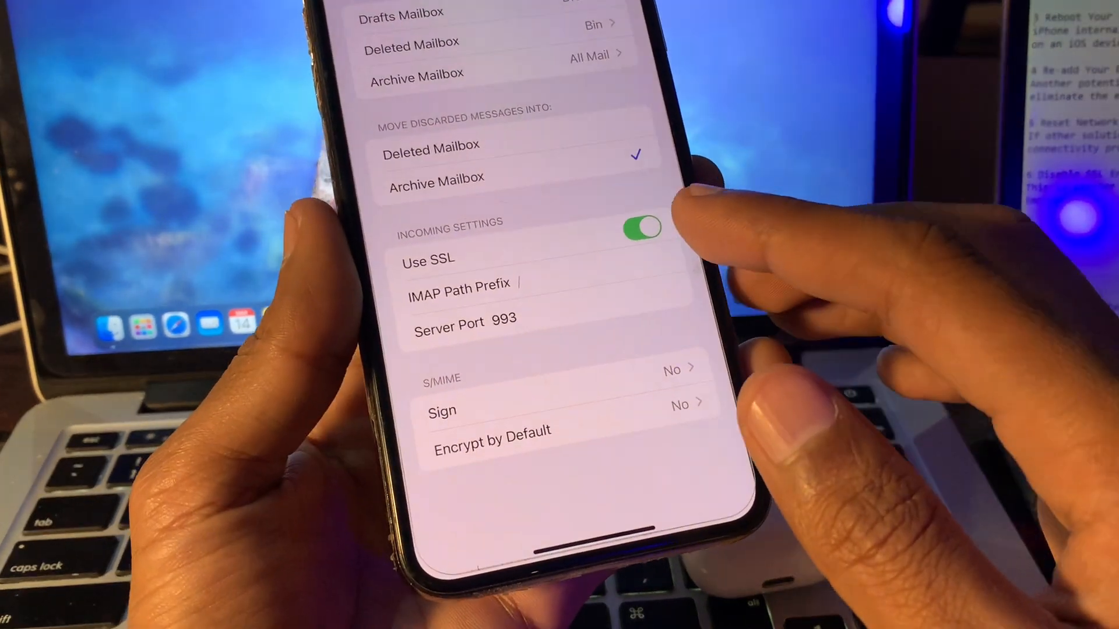
click(640, 228)
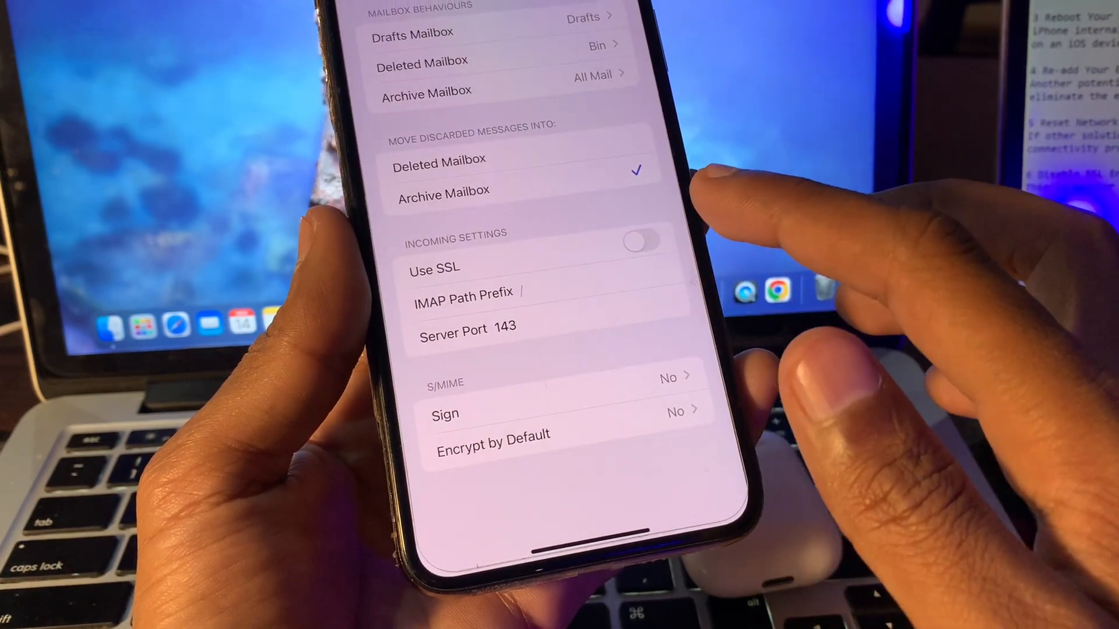